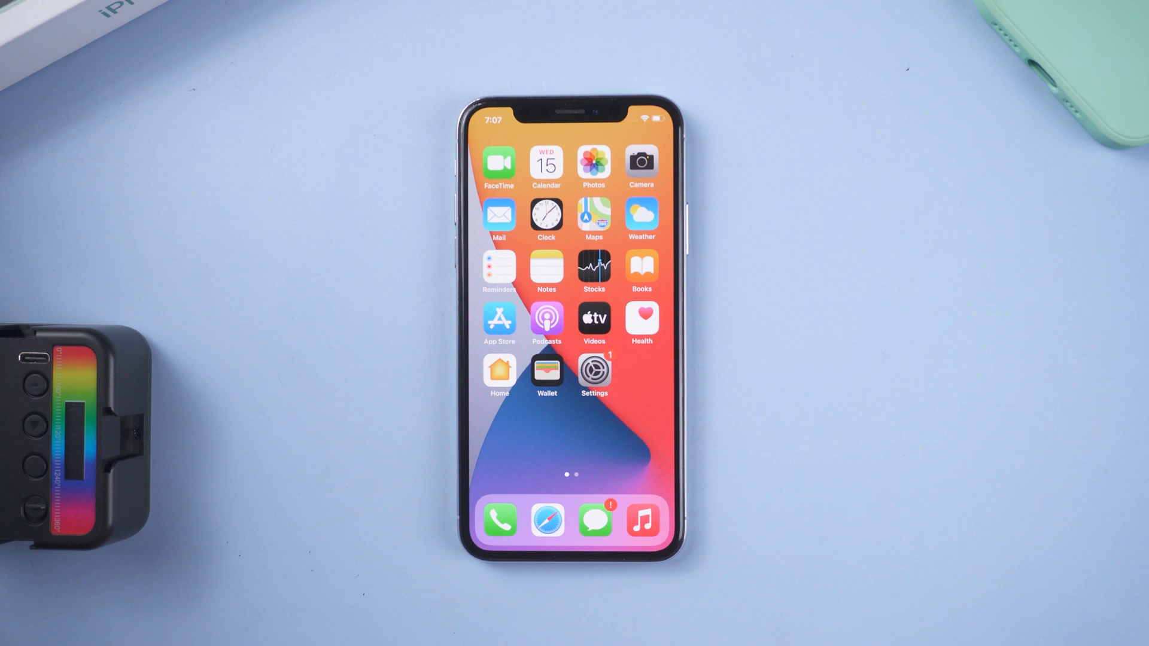
Step: Go into the iPhone's Settings and its General page to check for a software update
{"action": "left_click", "coordinate": [594, 369]}
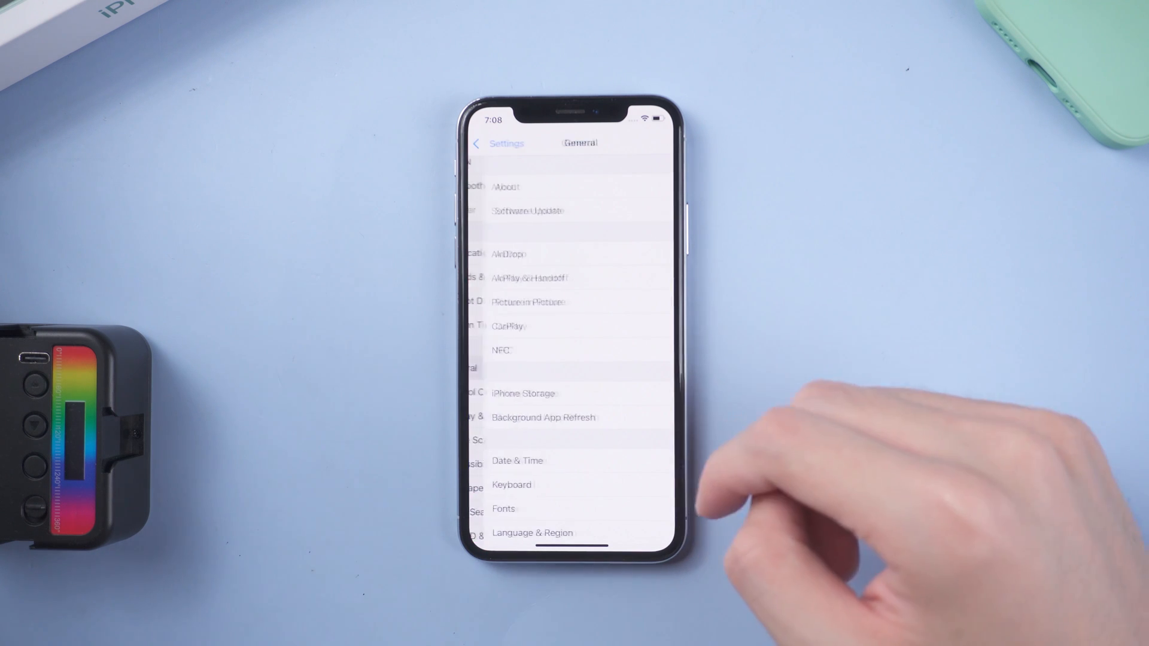
{"action": "left_click", "coordinate": [528, 211]}
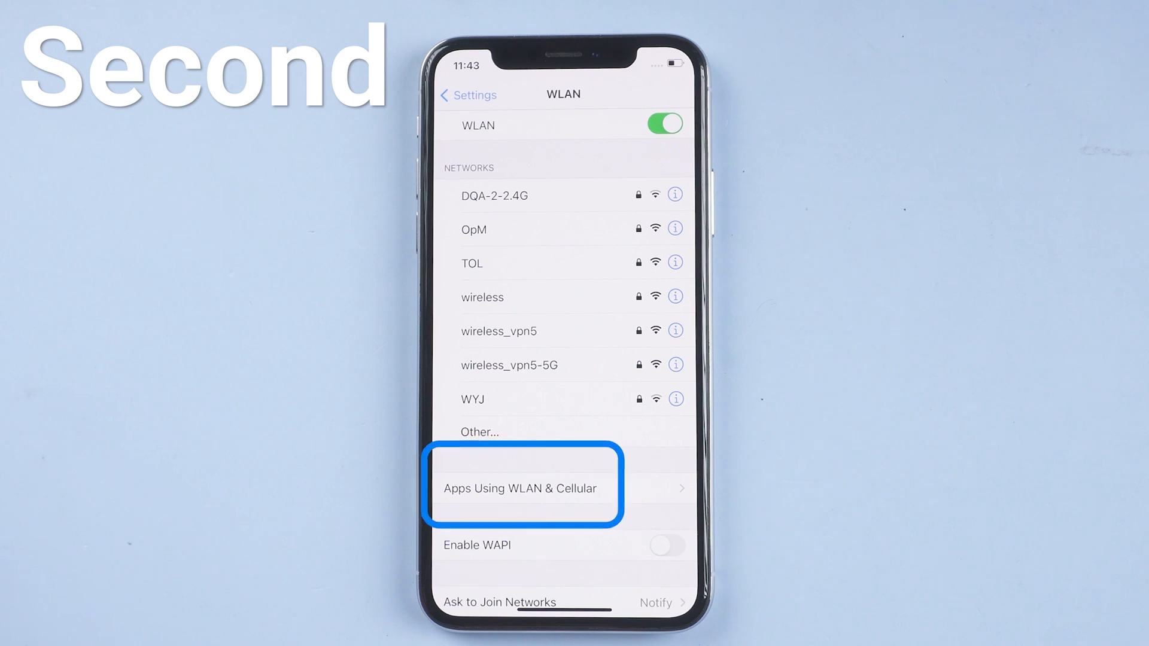
Step: Review Apps Using WLAN & Cellular and set the Settings app to WLAN & Cellular access
{"action": "left_click", "coordinate": [521, 488]}
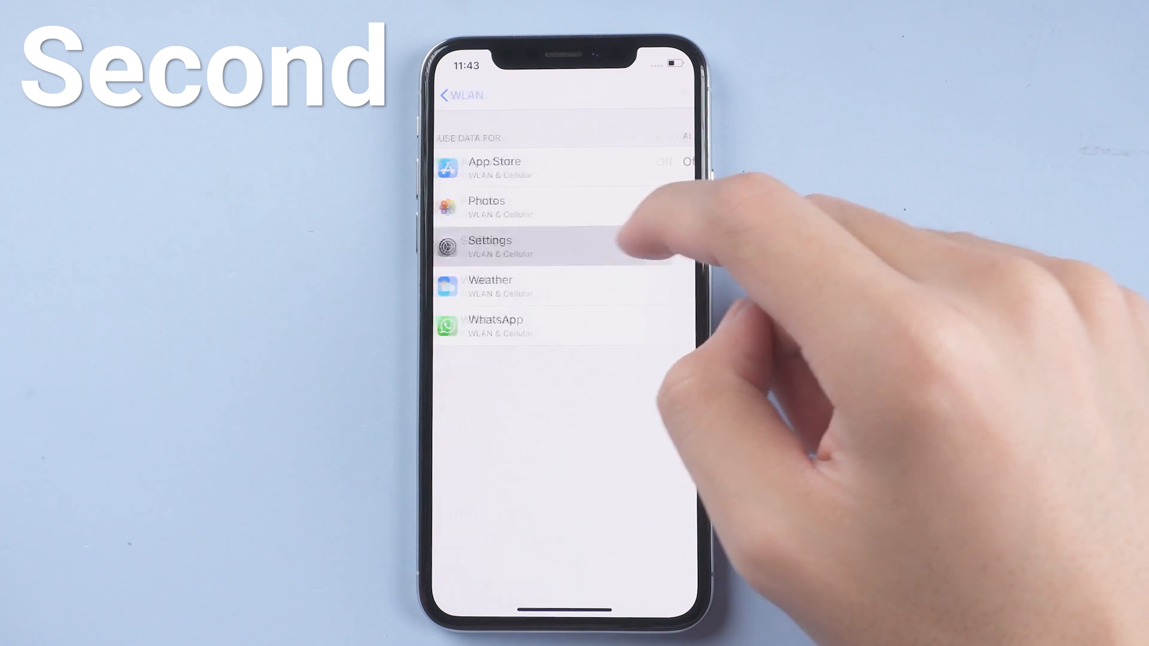
{"action": "left_click", "coordinate": [490, 245]}
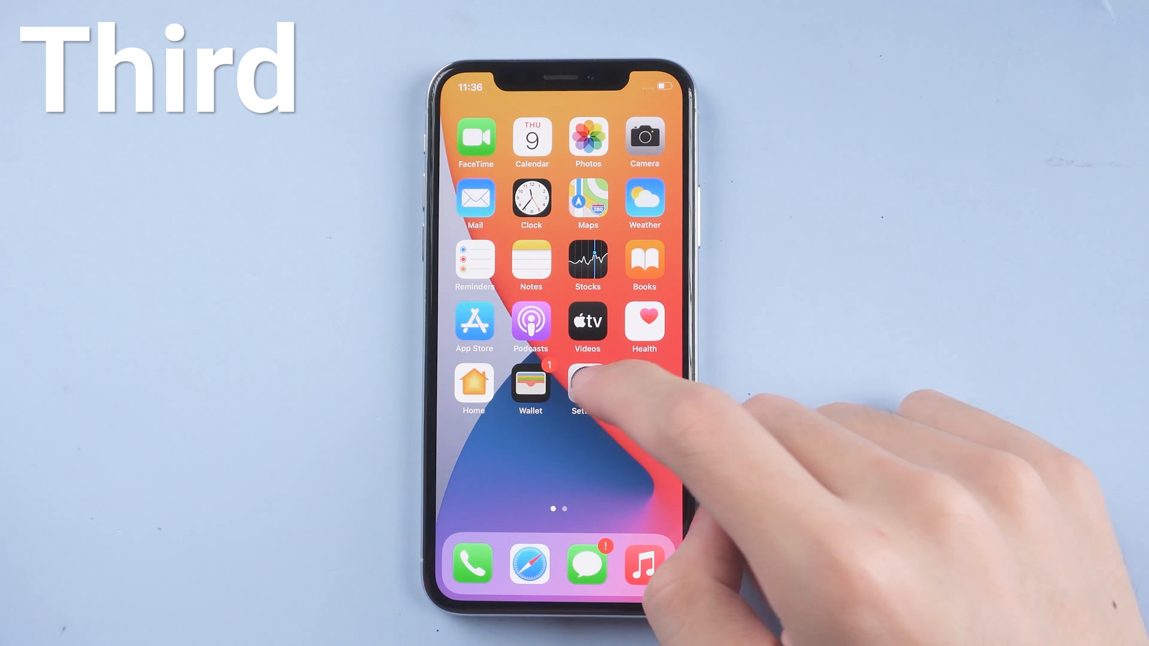
Step: Reset all network settings from Settings > General > Reset and confirm the prompt
{"action": "left_click", "coordinate": [581, 383]}
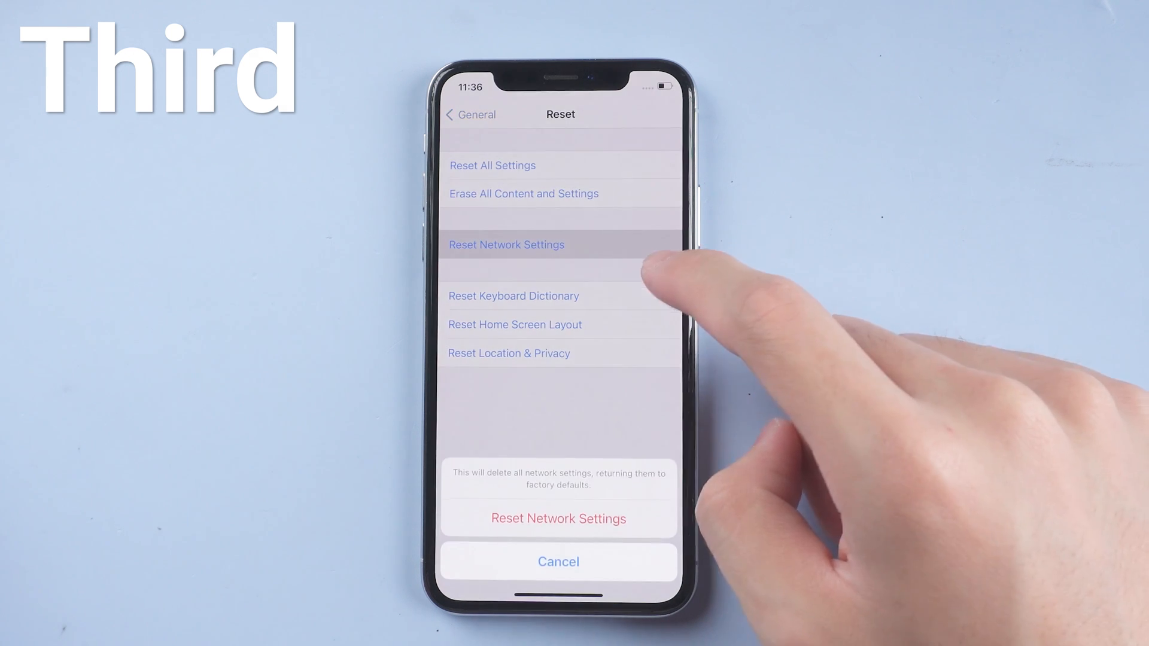
{"action": "left_click", "coordinate": [559, 519]}
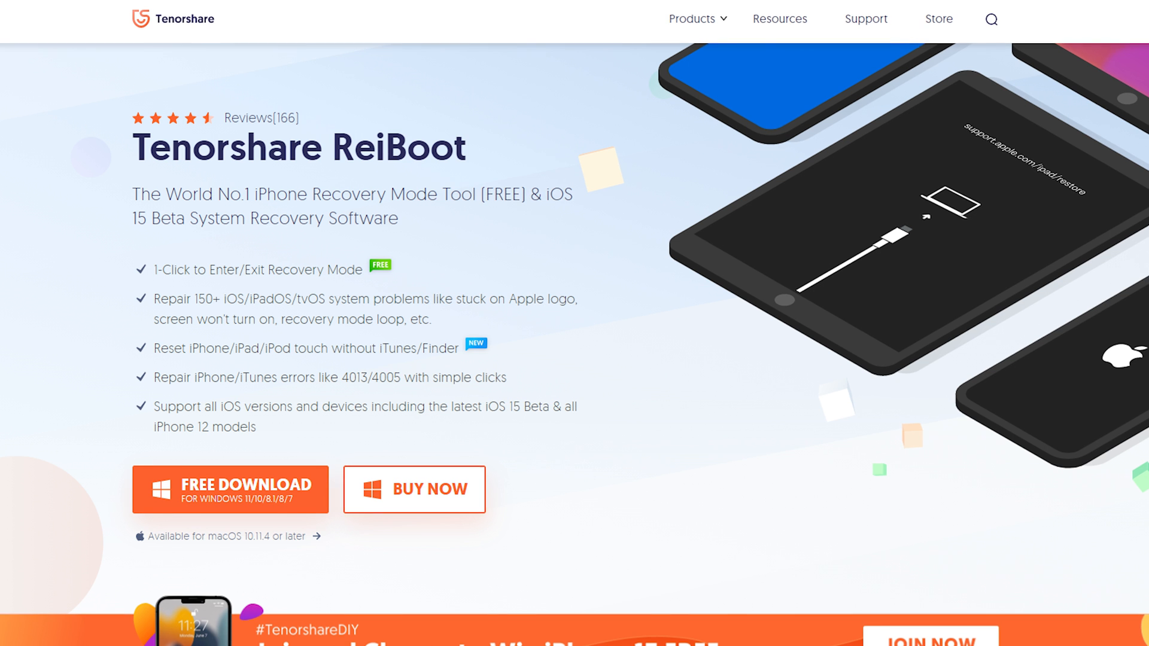
Step: Scroll through the Tenorshare ReiBoot product page before downloading the tool
{"action": "scroll", "scroll_direction": "down", "scroll_amount": 3}
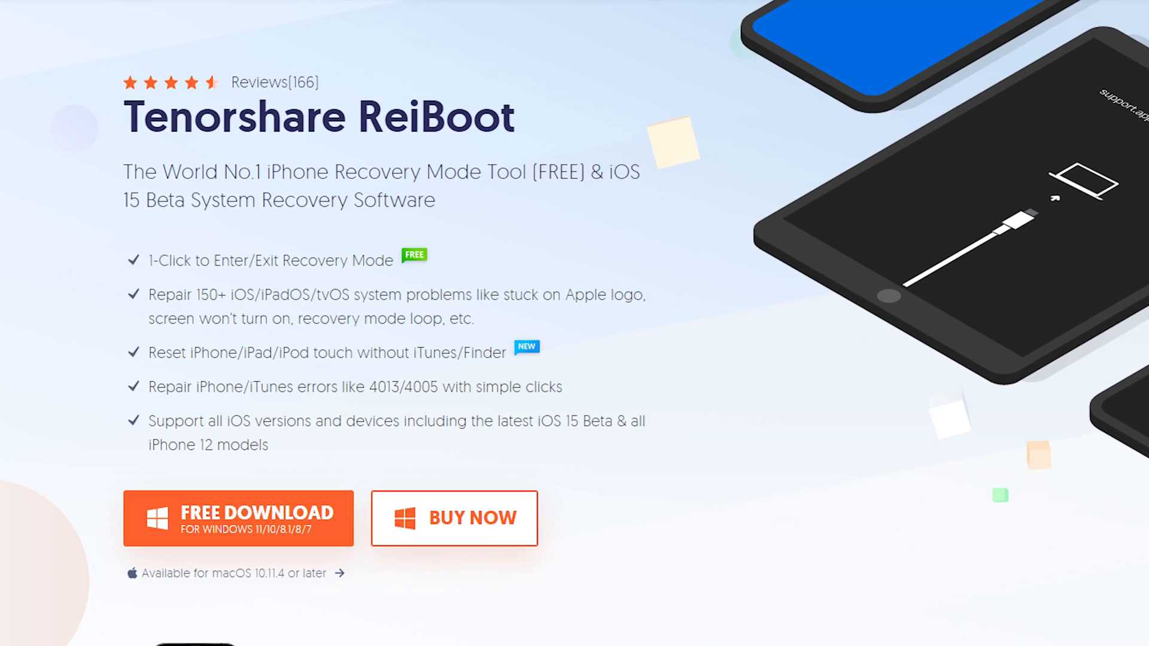
{"action": "scroll", "scroll_direction": "down", "scroll_amount": 3}
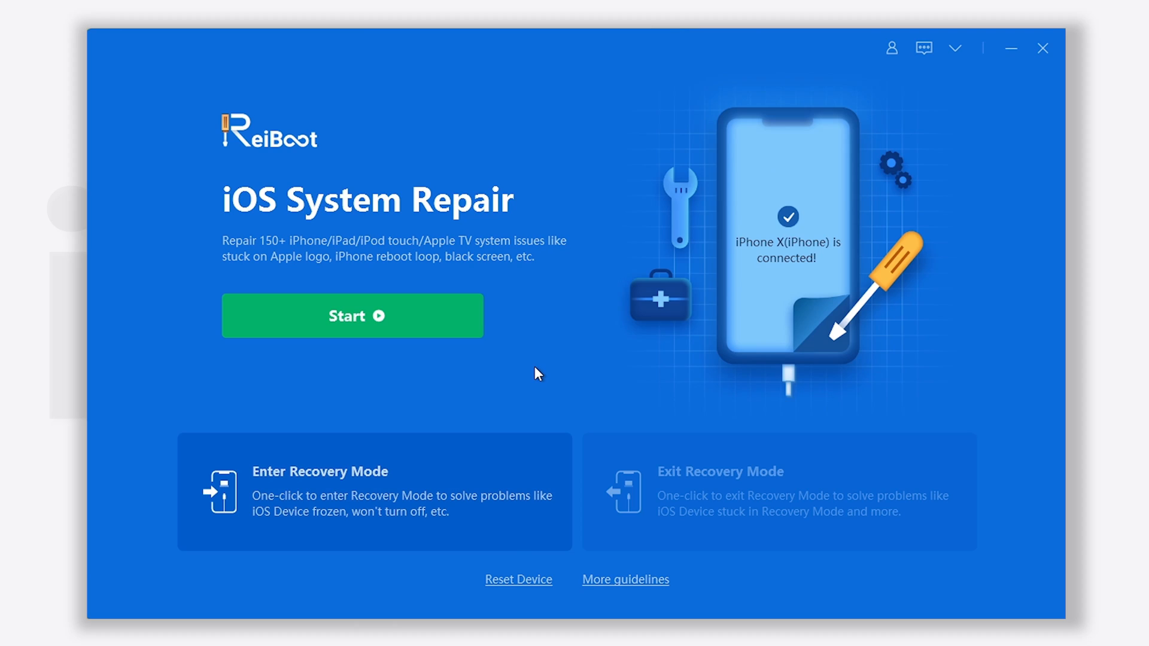
{"action": "mouse_move", "coordinate": [465, 335]}
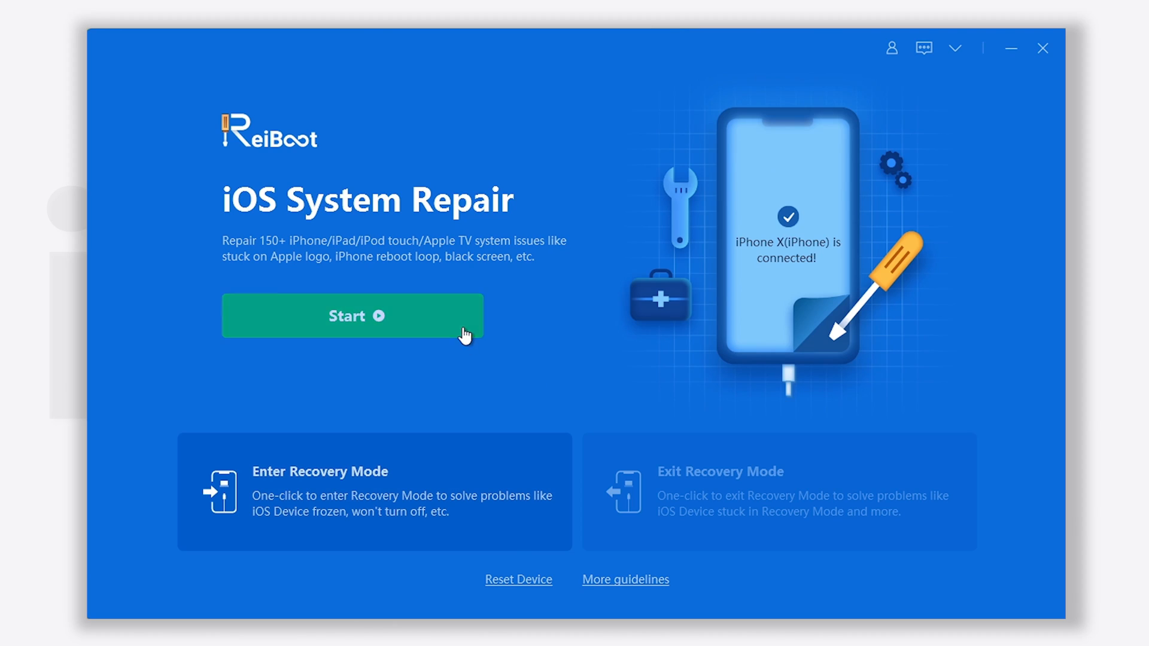
Step: Start a data-keeping Standard Repair and download the iOS 15.0 firmware for the iPhone X
{"action": "left_click", "coordinate": [352, 316]}
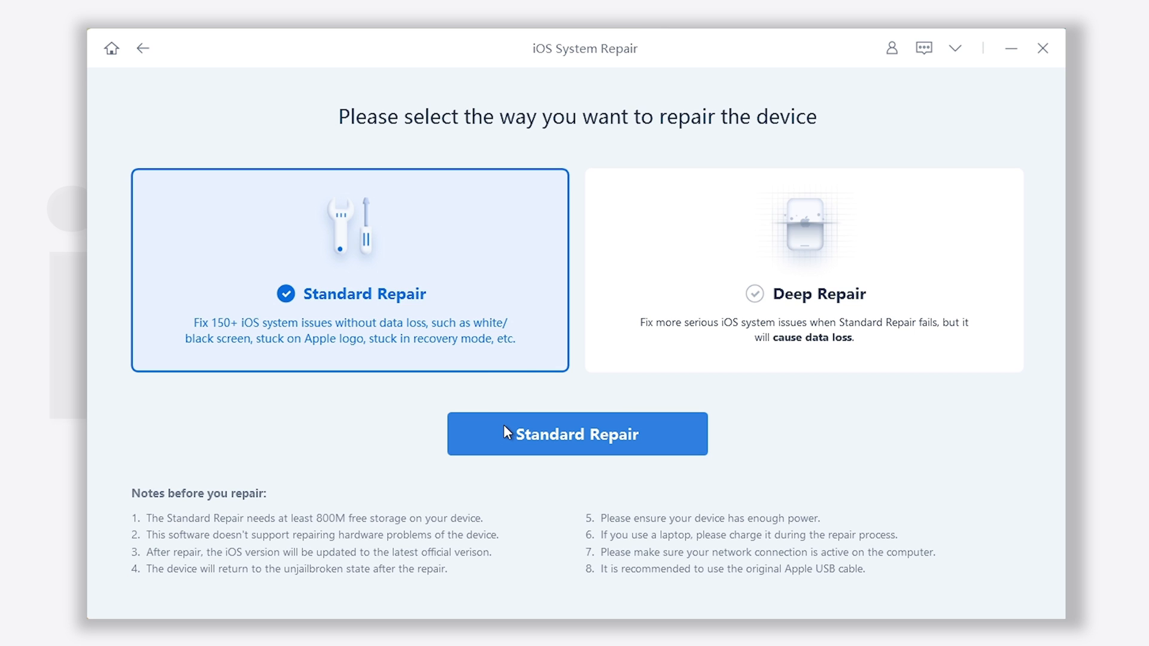
{"action": "left_click", "coordinate": [577, 433]}
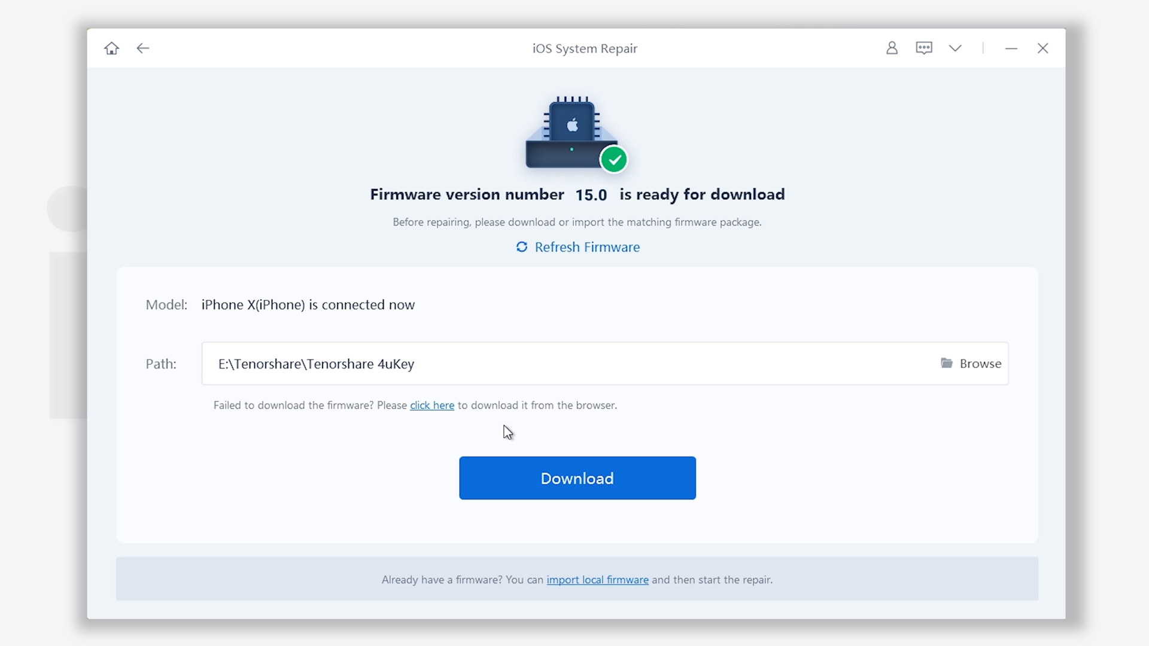
{"action": "left_click", "coordinate": [576, 477]}
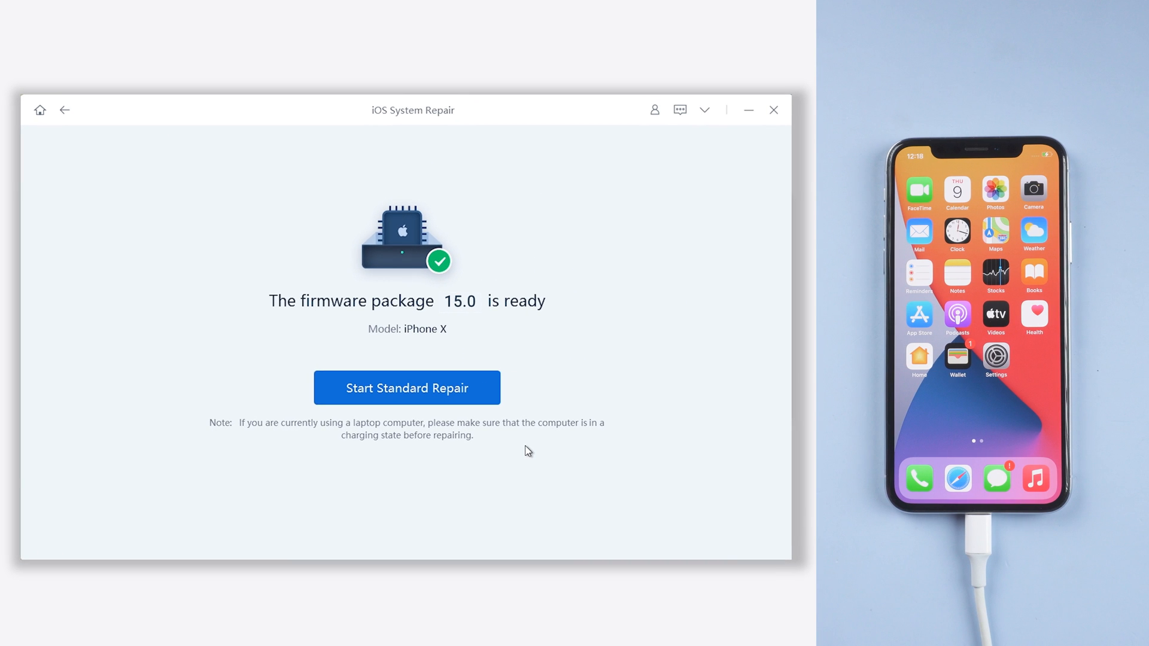
Step: Launch the Standard Repair with the downloaded firmware and wait for completion
{"action": "left_click", "coordinate": [407, 388]}
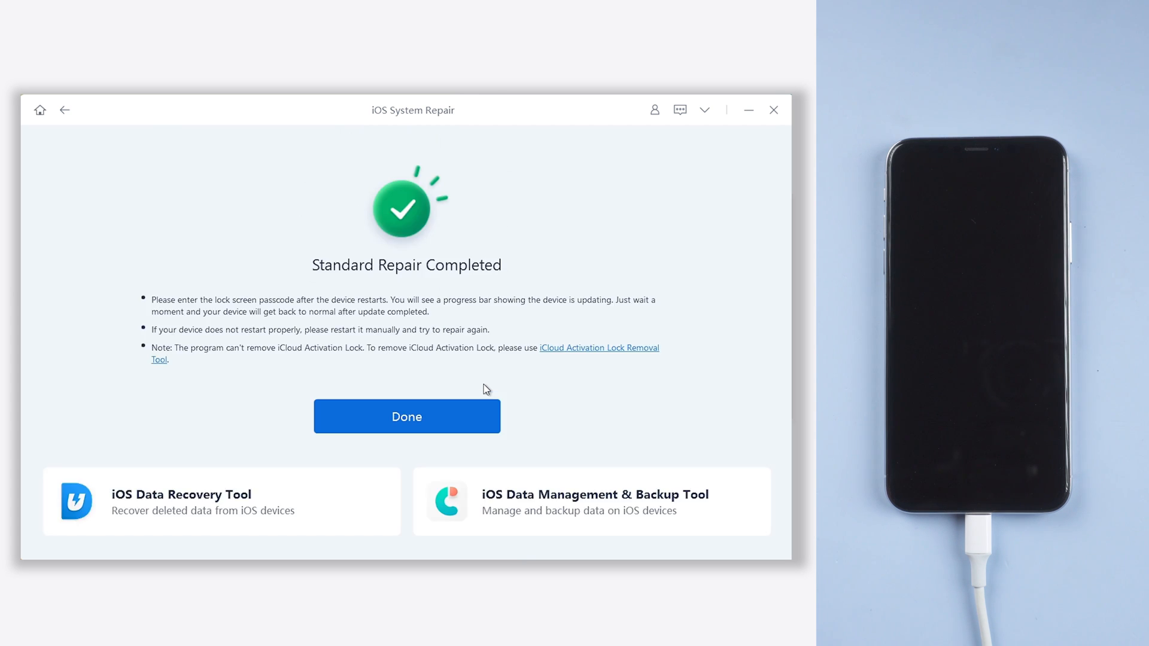
Step: Finish the repair with Done and view Software Version 15.0 on the iPhone's About page
{"action": "left_click", "coordinate": [406, 416]}
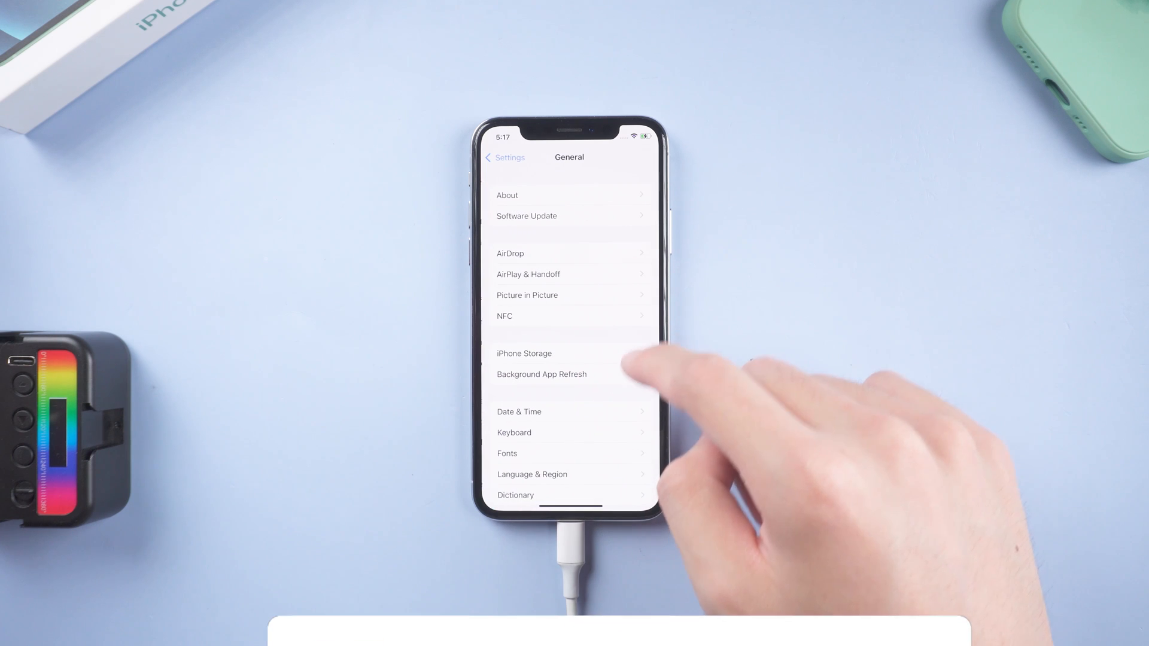
{"action": "left_click", "coordinate": [507, 195]}
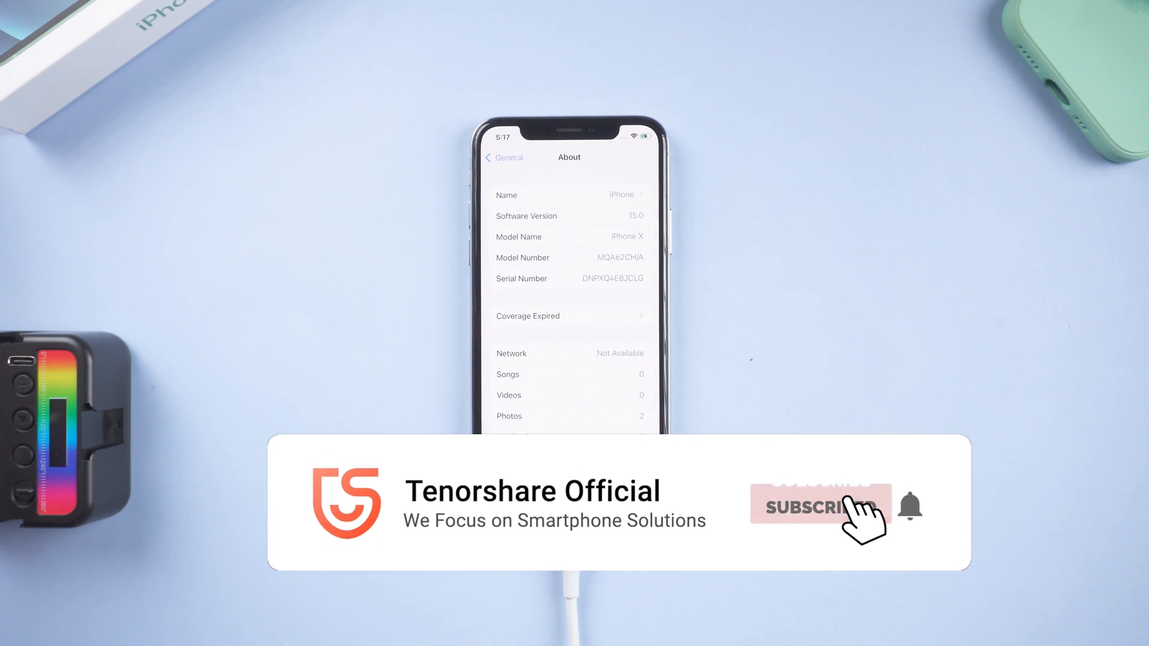